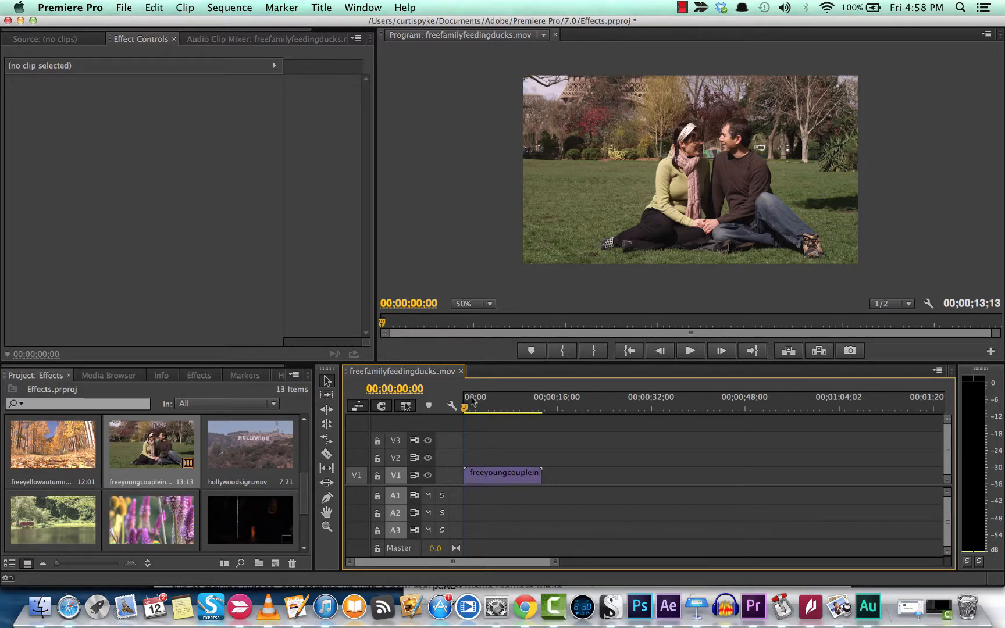
mouse_move(482, 394)
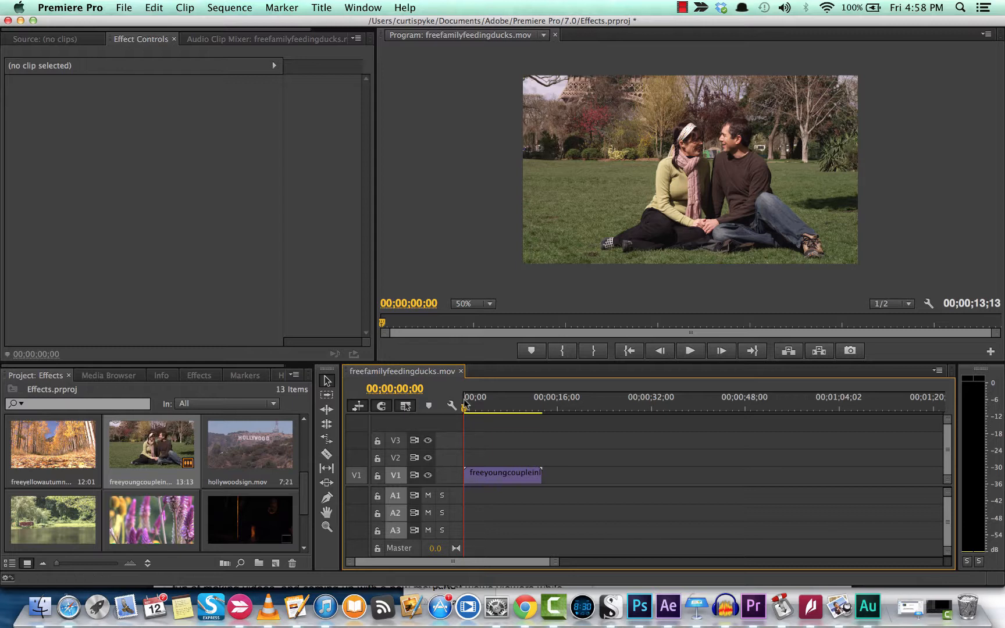
Preview a later moment of the couple clip, then scrub back near its start
click(478, 409)
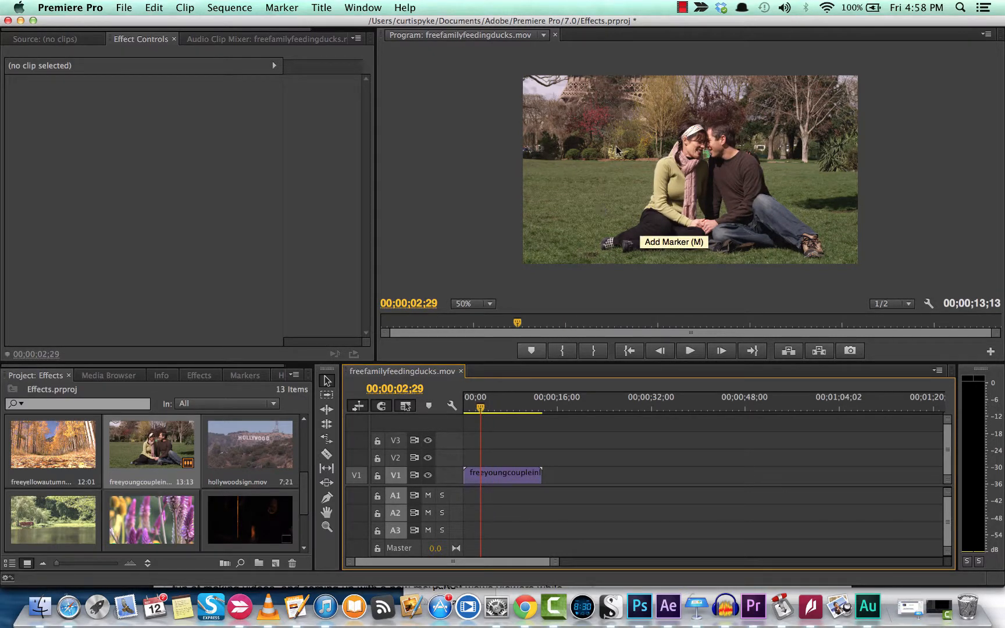
mouse_move(648, 224)
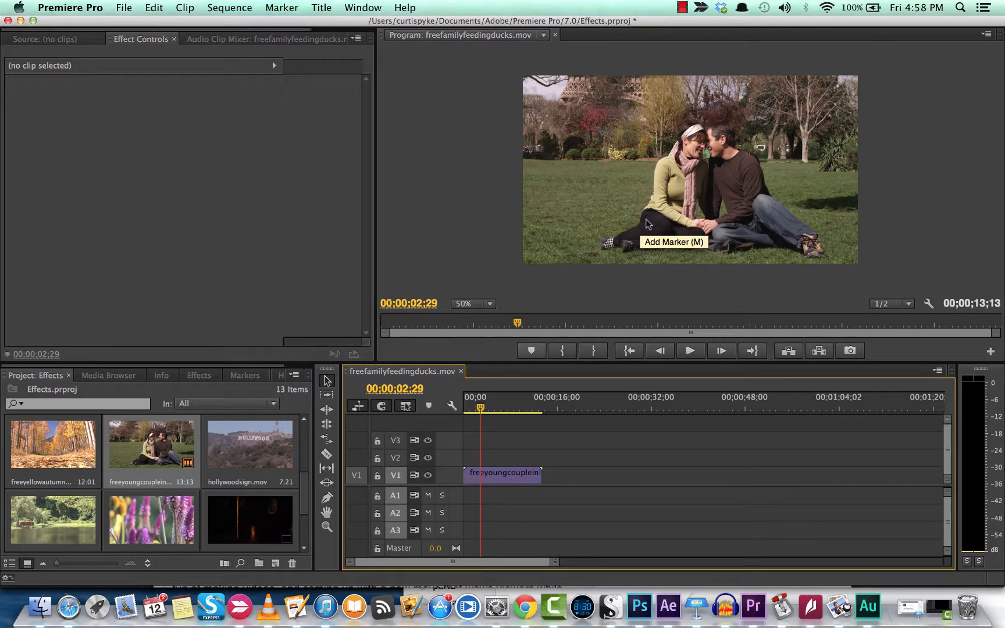
mouse_move(469, 413)
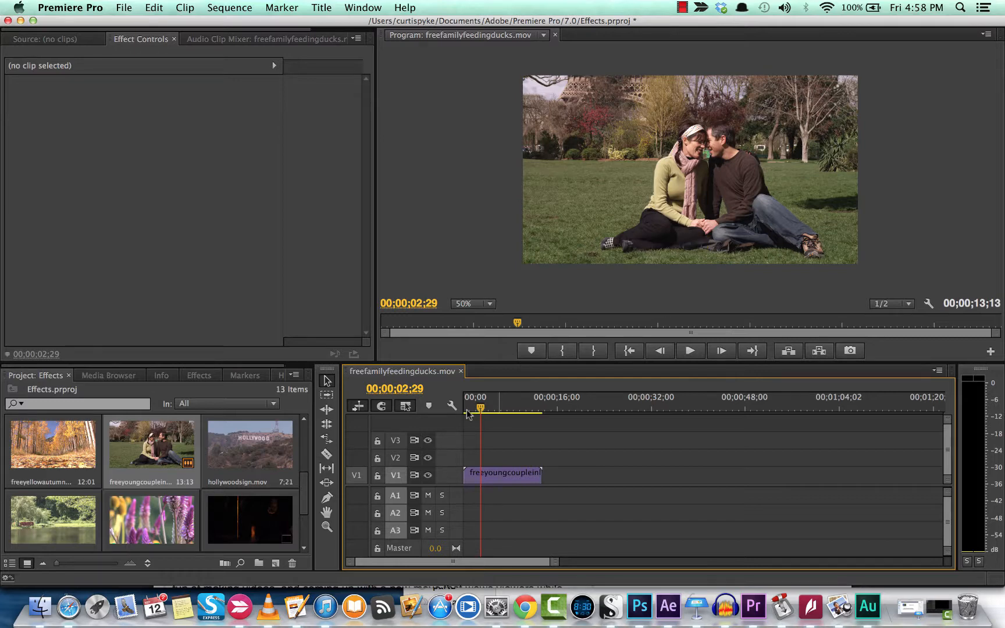
drag(479, 409, 466, 409)
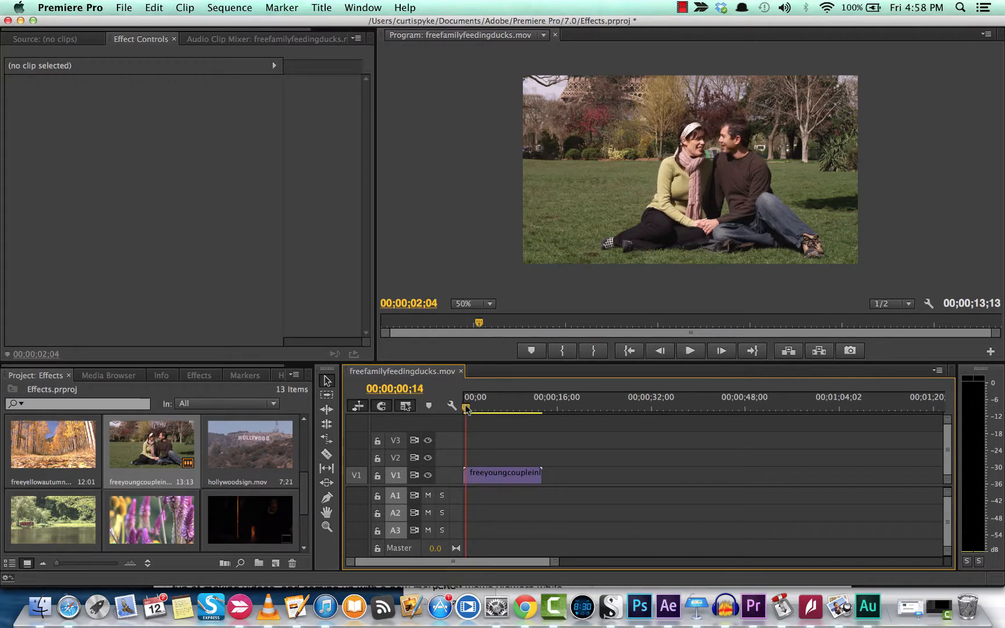
Expand Video Effects > Adjust and select the Shadow/Highlight effect
click(199, 375)
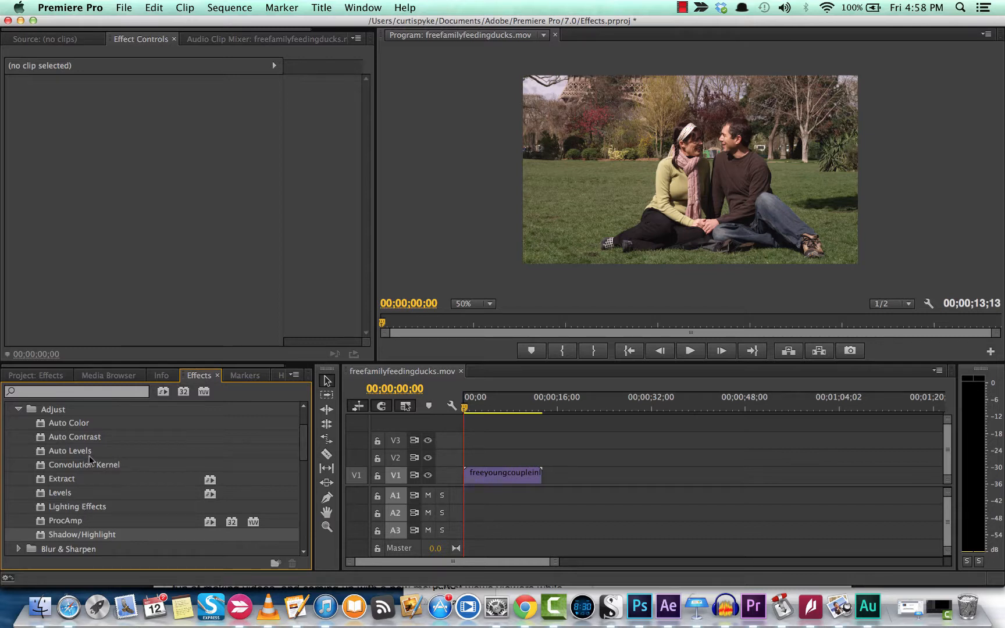
click(19, 409)
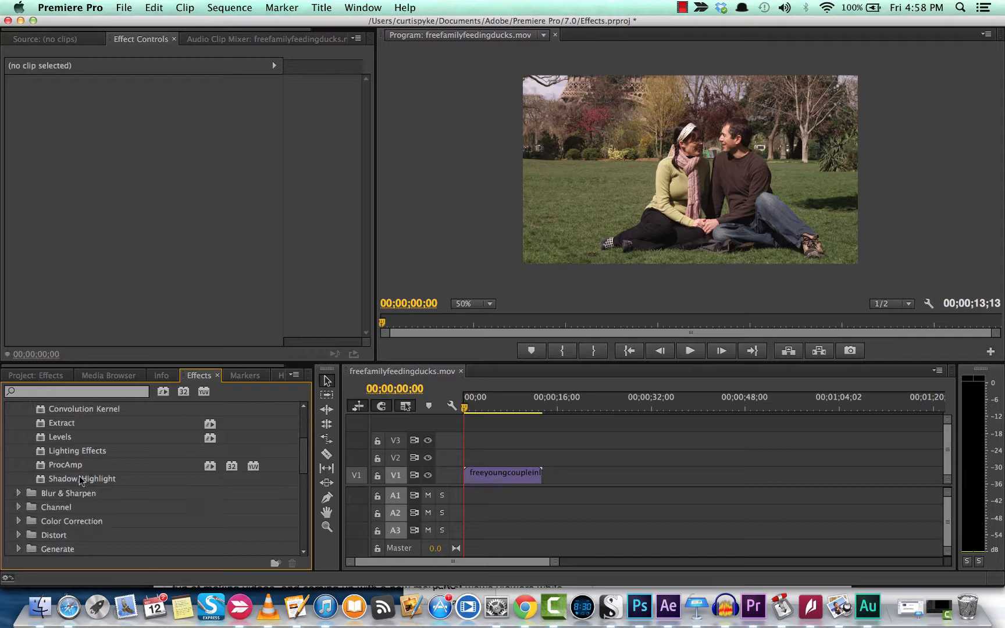
click(81, 479)
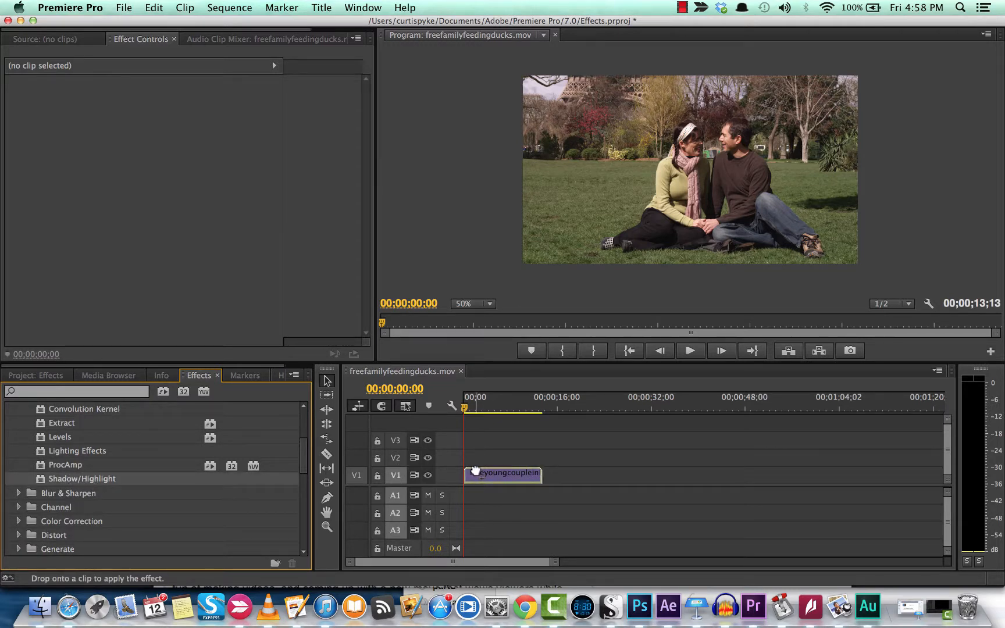
Apply Shadow/Highlight to the couple clip and turn off Auto Amounts
click(504, 473)
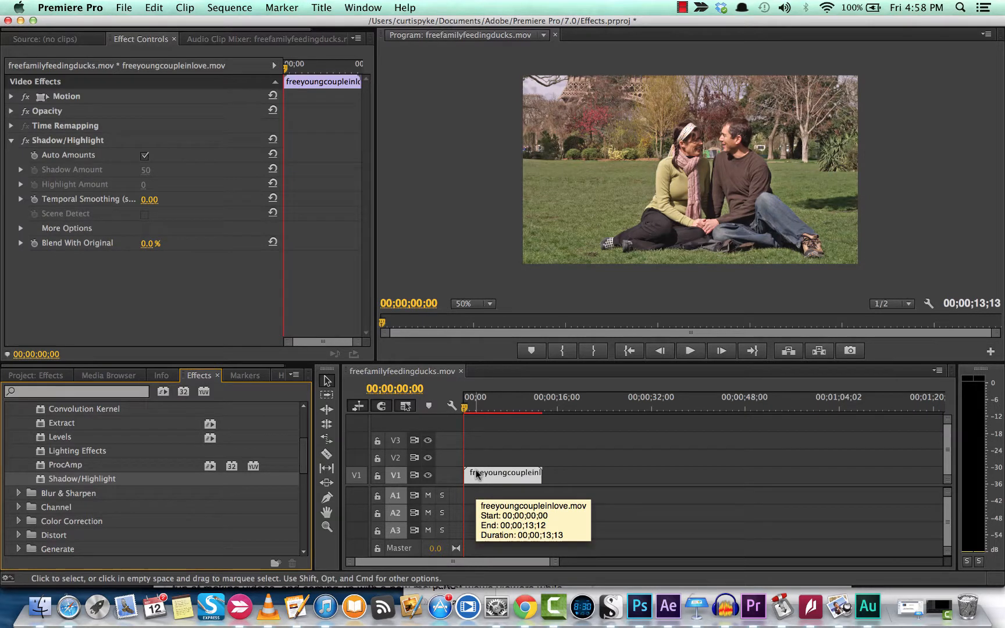
mouse_move(525, 465)
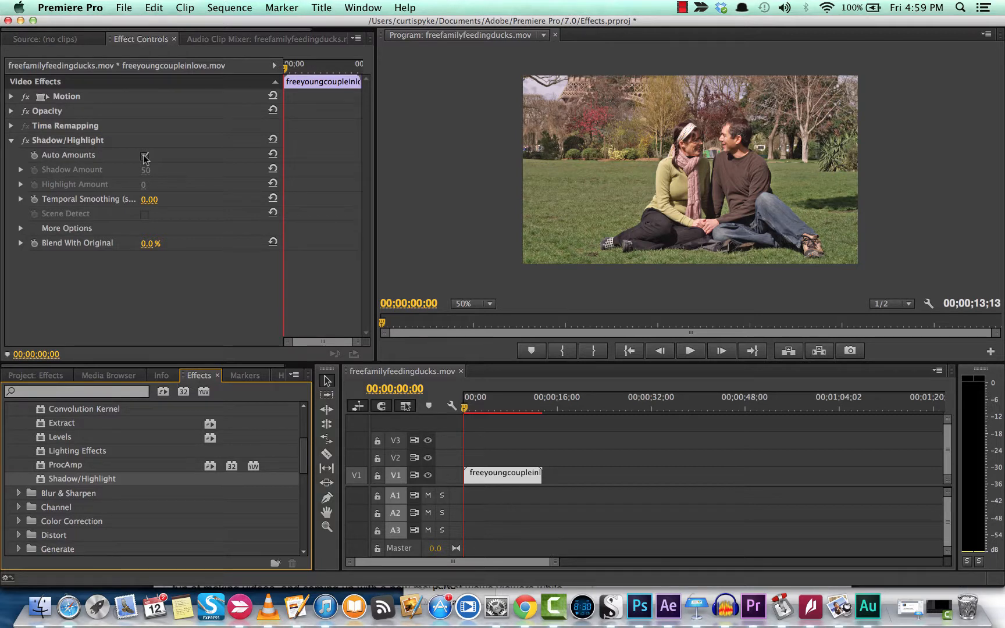
click(145, 156)
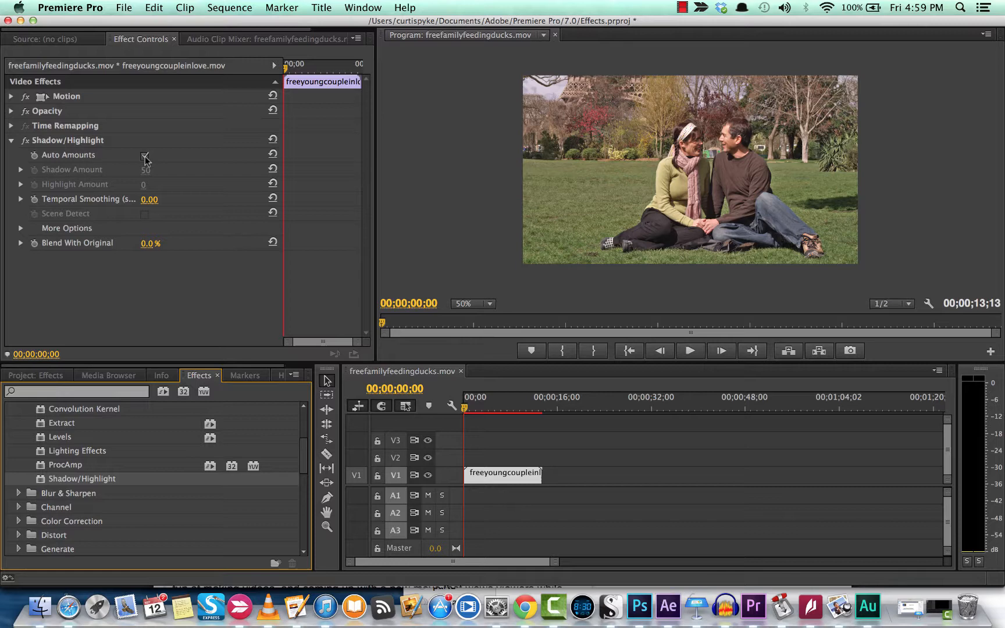
click(146, 158)
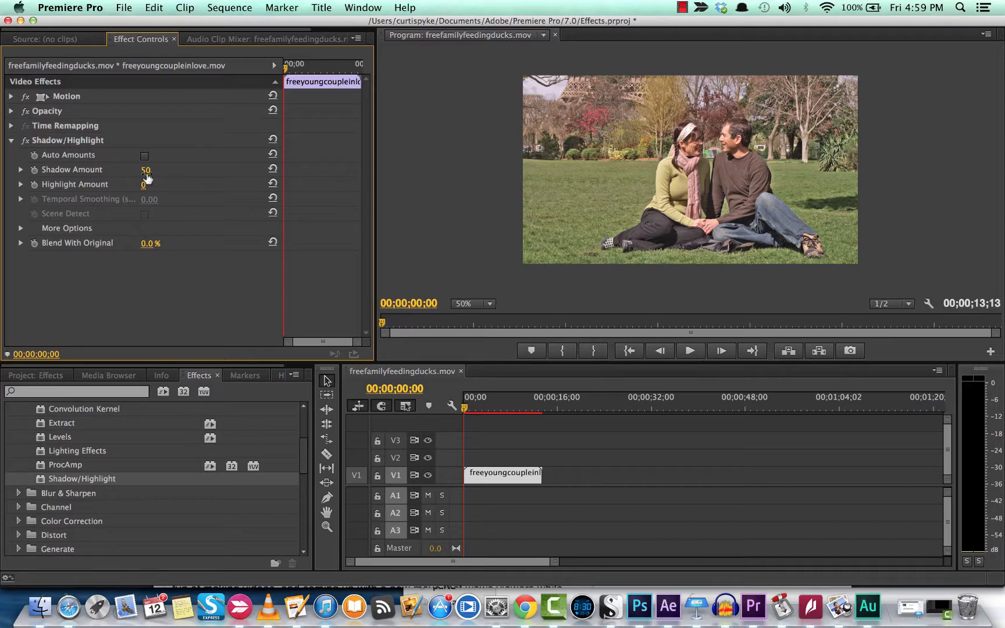
Tune Shadow Amount to 40 and Highlight Amount to 3
drag(146, 169, 137, 169)
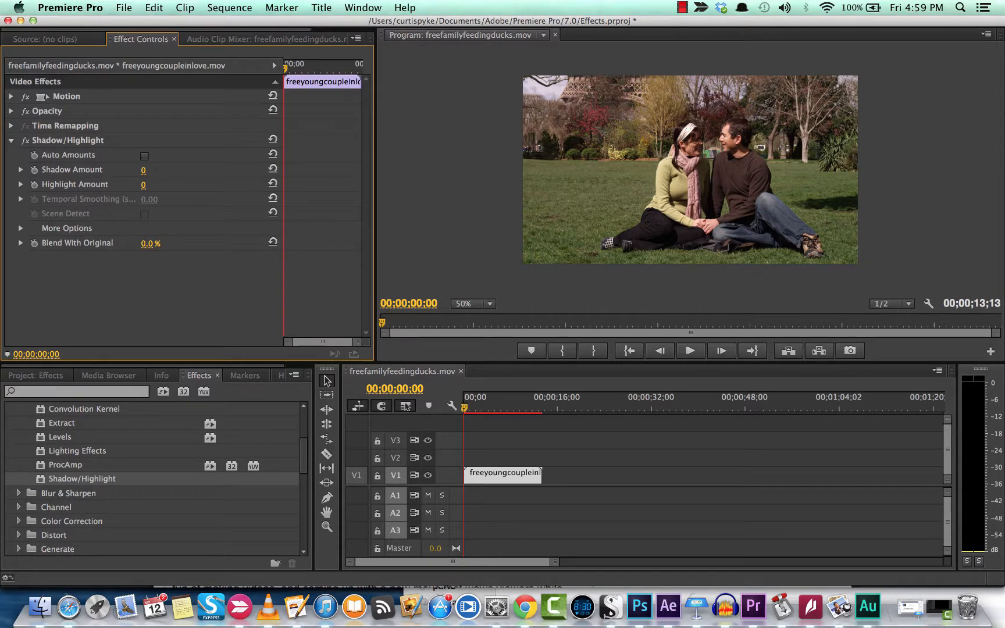
text(33)
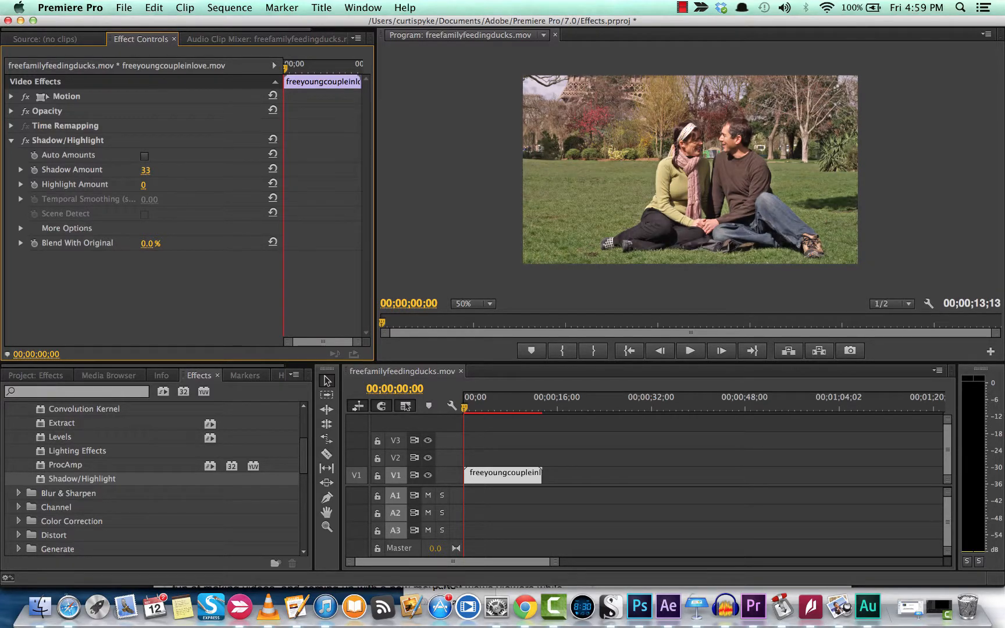
drag(146, 169, 148, 168)
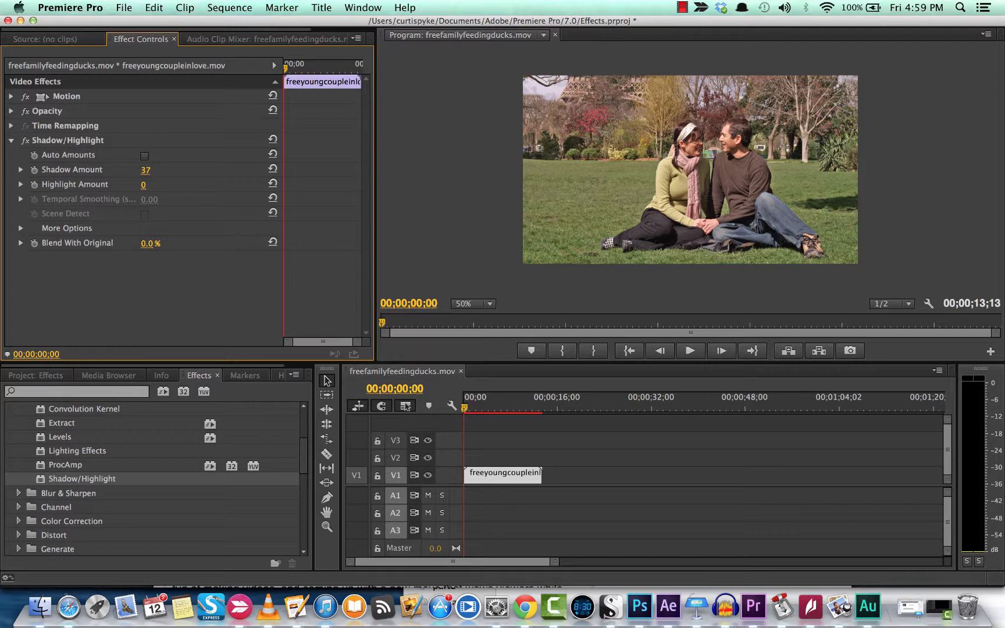
drag(145, 168, 147, 169)
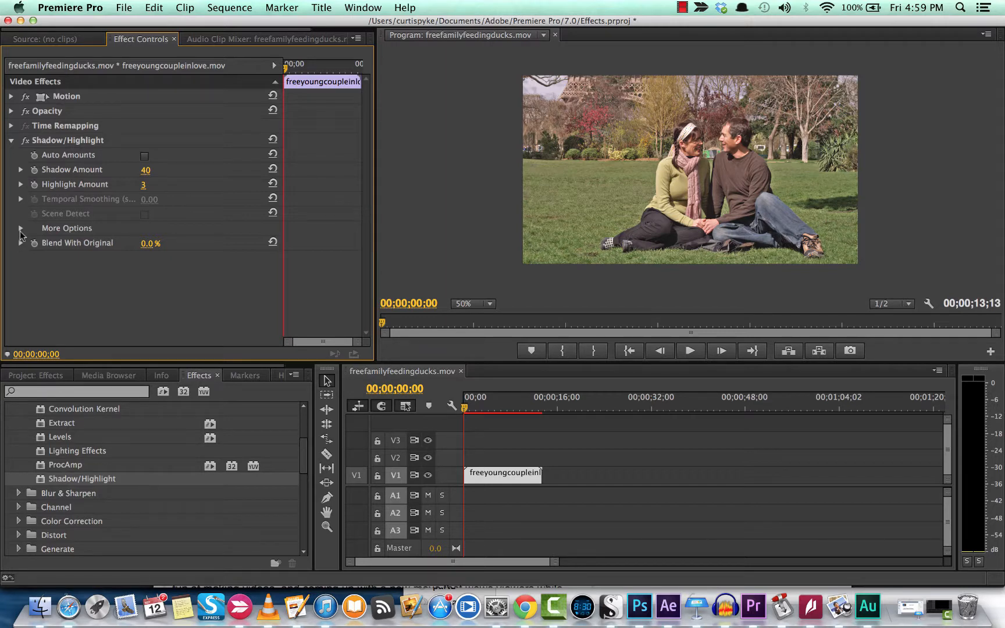
Reveal the extra settings and set Shadow Tonal Width 24, Shadow Radius 50, Highlight Radius 16, Color Correction 46
click(20, 228)
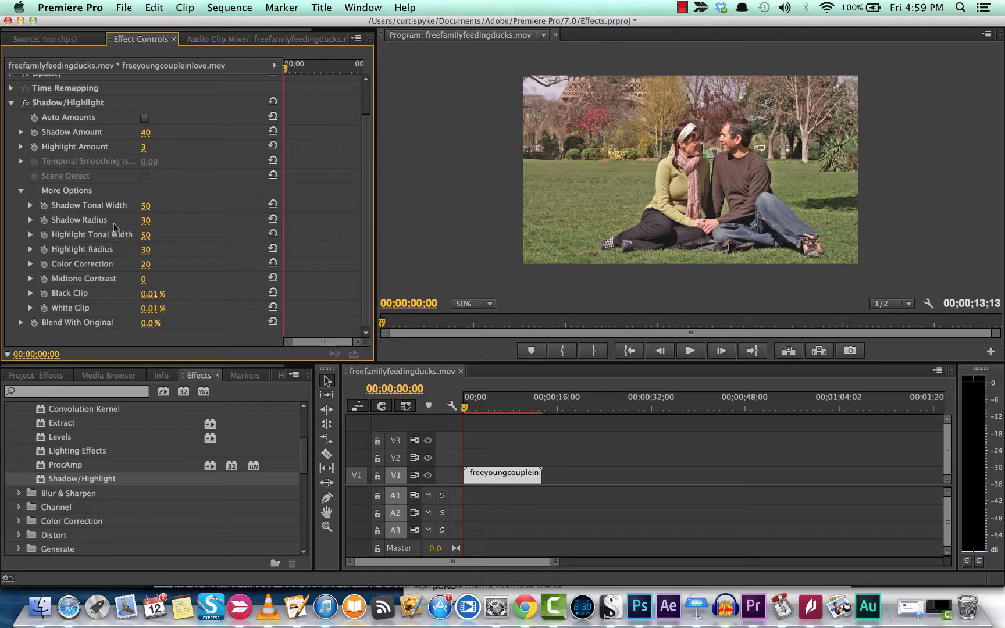
mouse_move(106, 221)
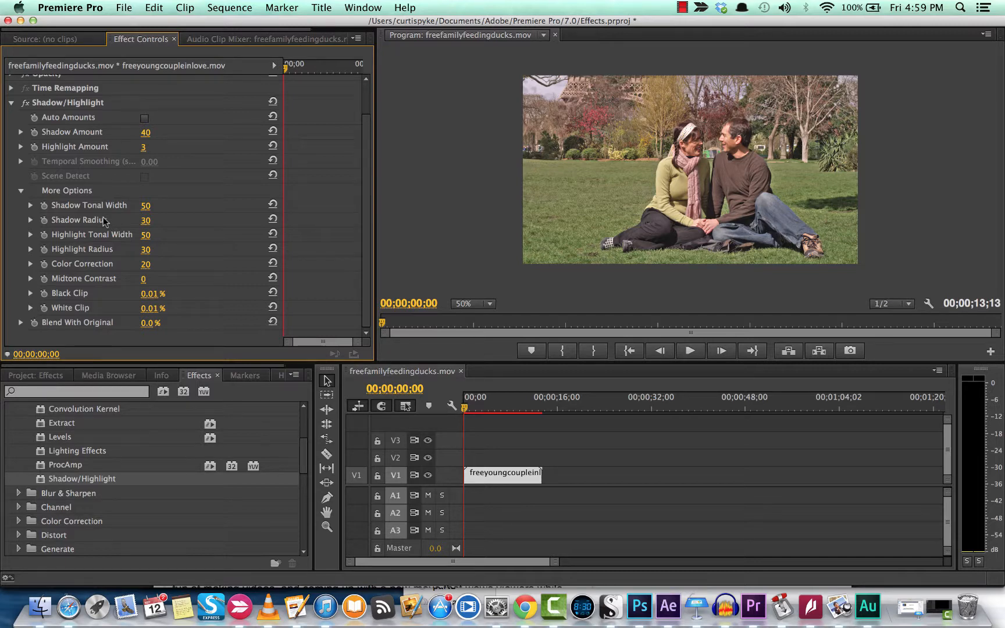
mouse_move(146, 211)
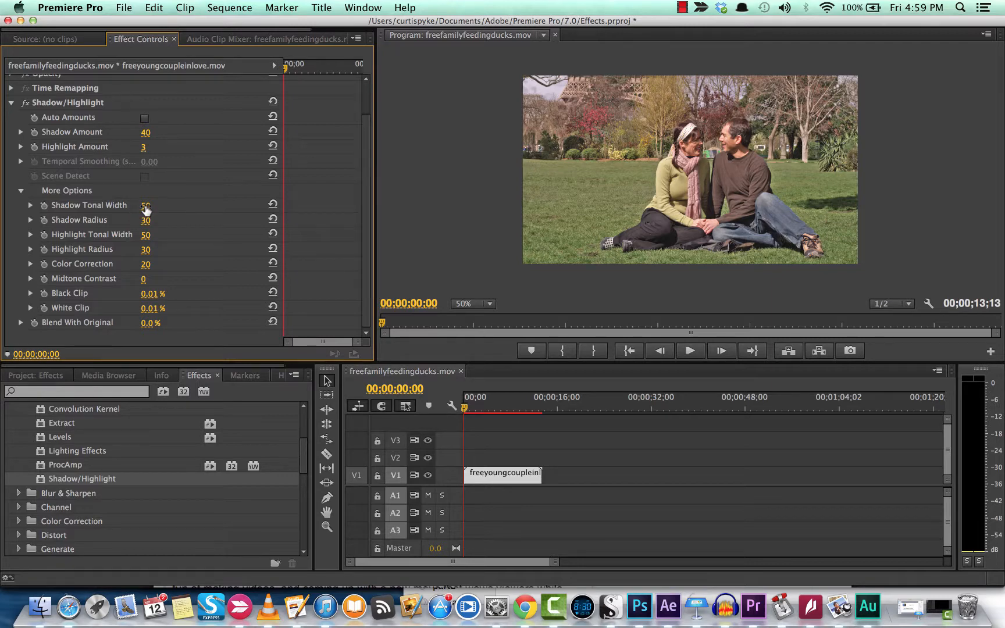
drag(147, 205, 145, 206)
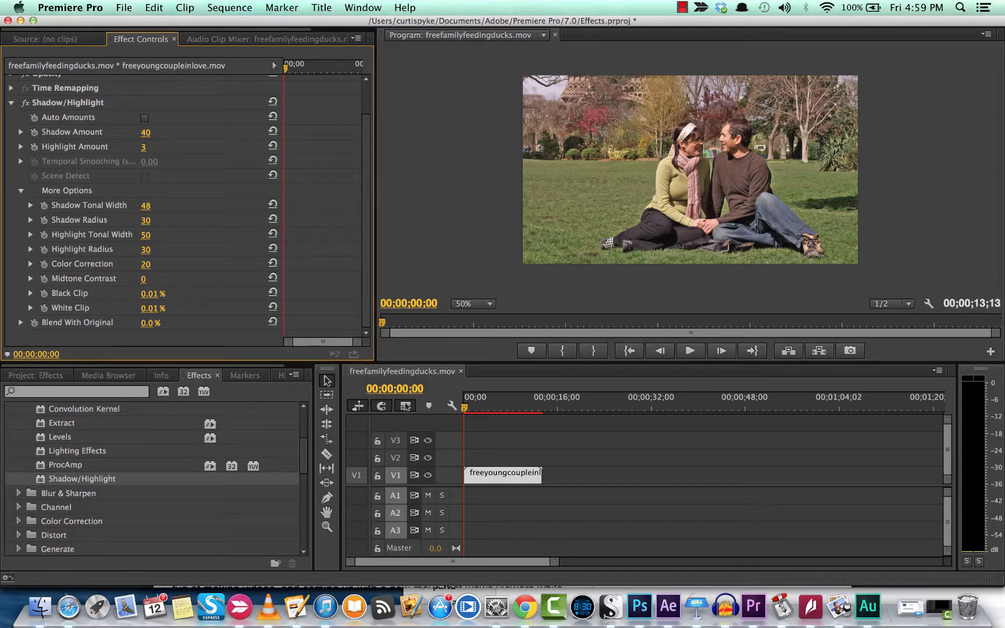
click(145, 204)
text(24)
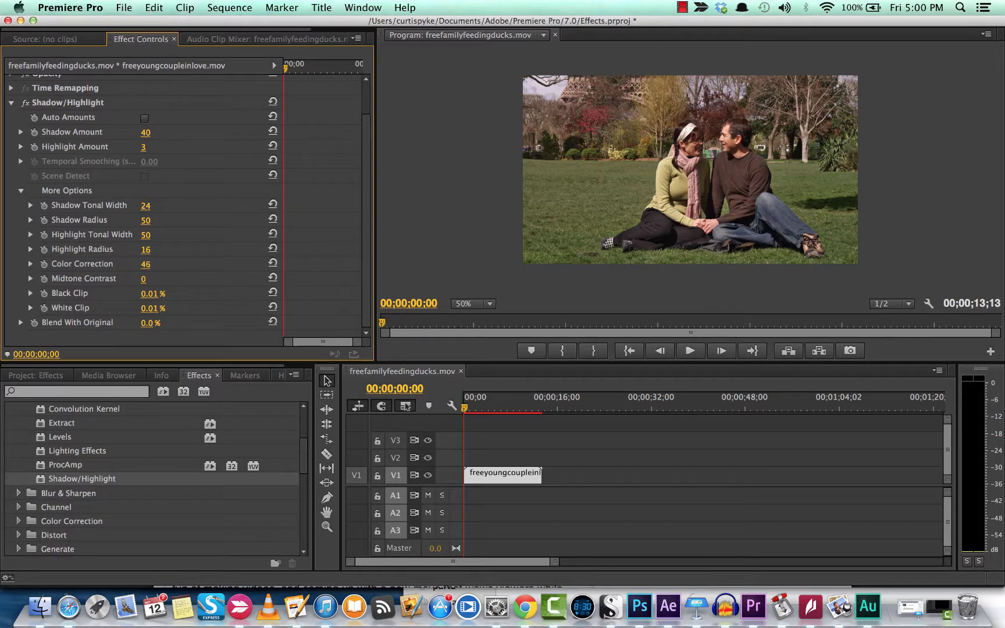
Set Color Correction to 49 and Midtone Contrast to 11
drag(145, 263, 148, 262)
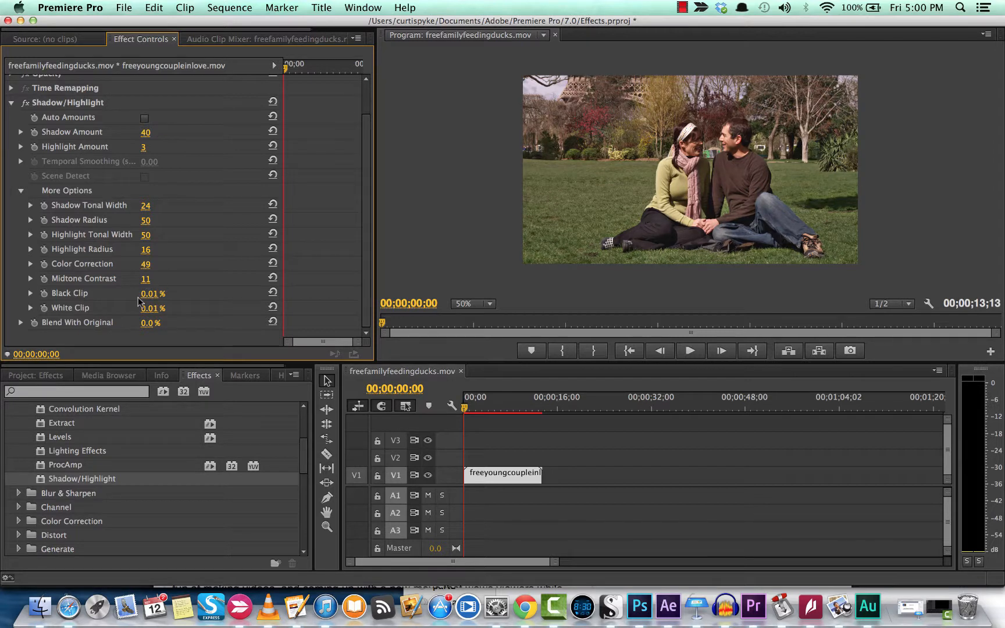
click(150, 293)
text(1)
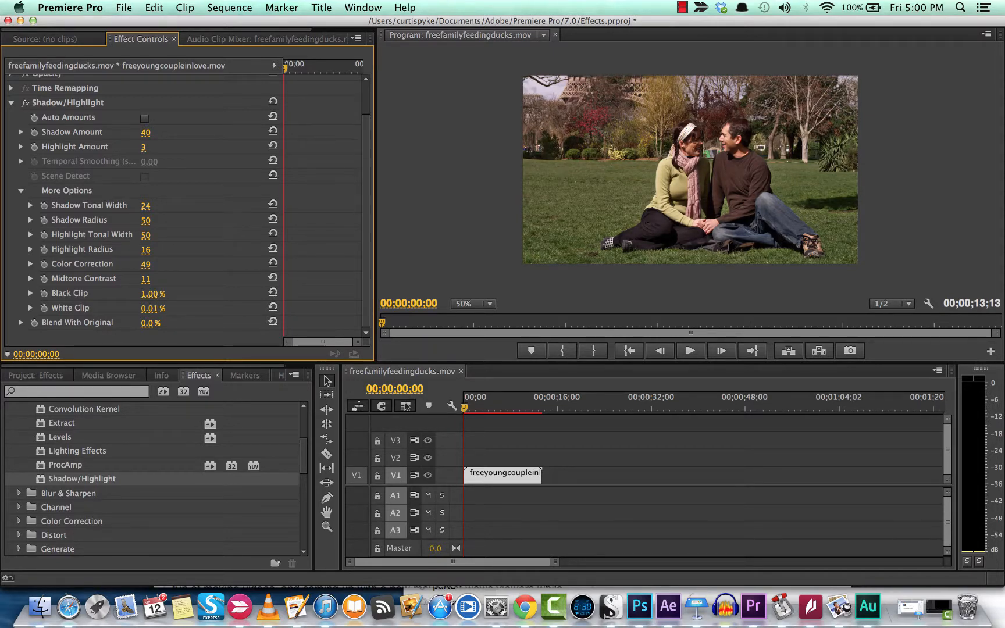
click(150, 293)
text(-10)
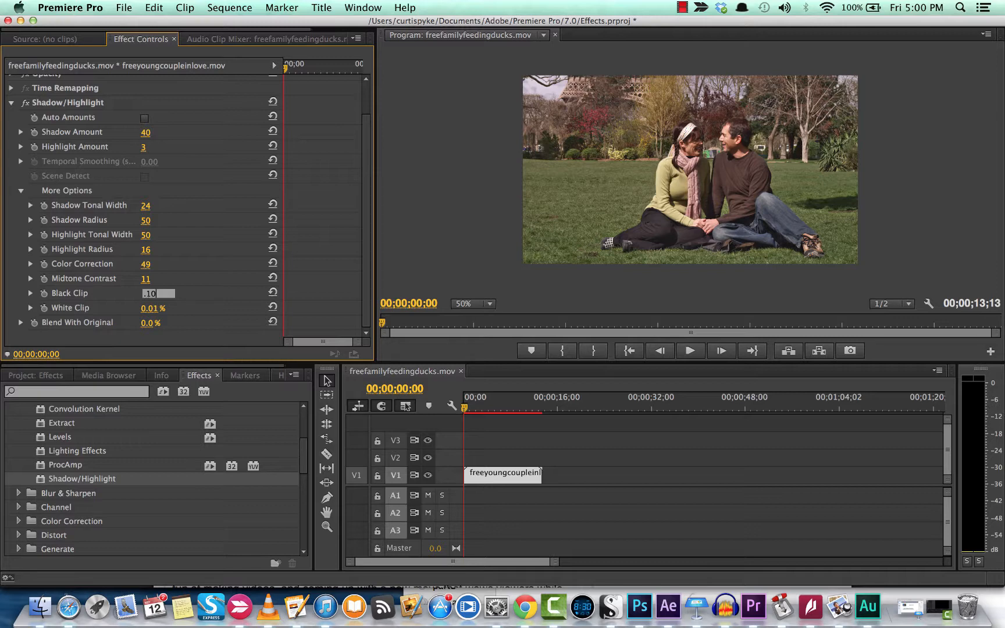
Set Black Clip to 0.50% and White Clip to 1.00%
click(153, 293)
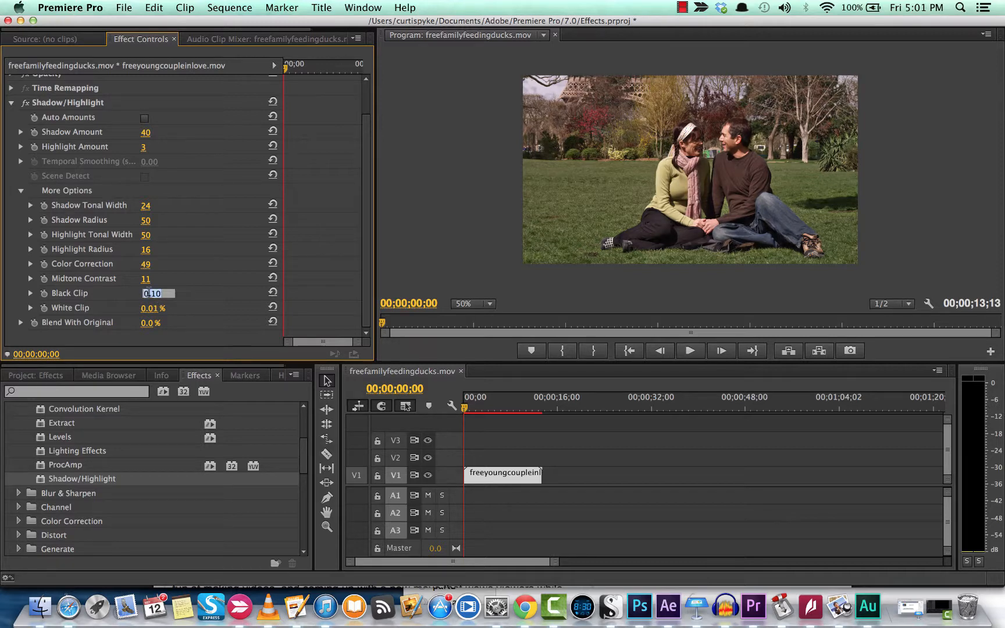
text(0.50 %)
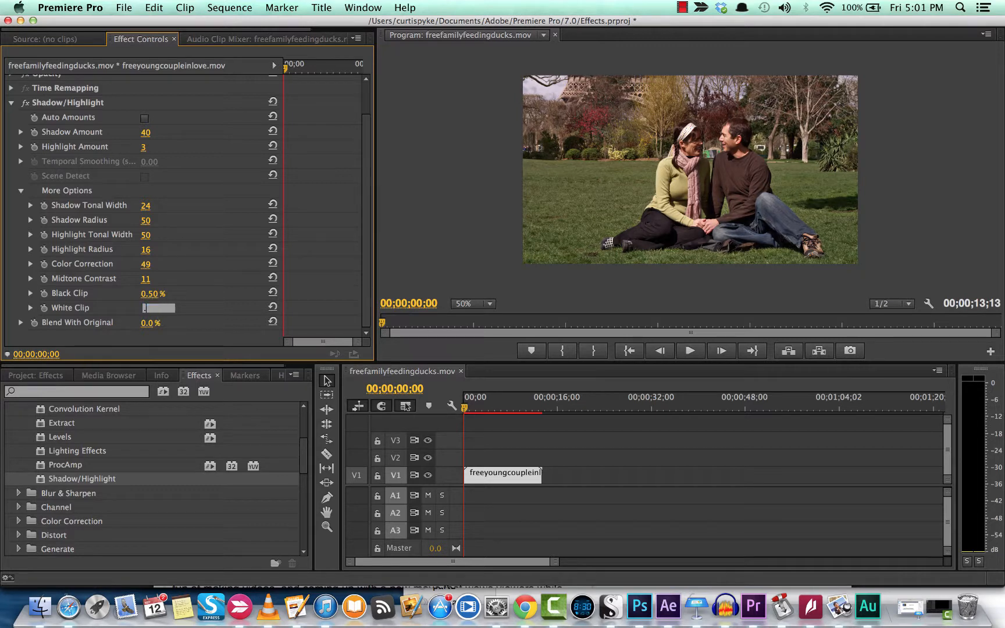
text(0.30 %)
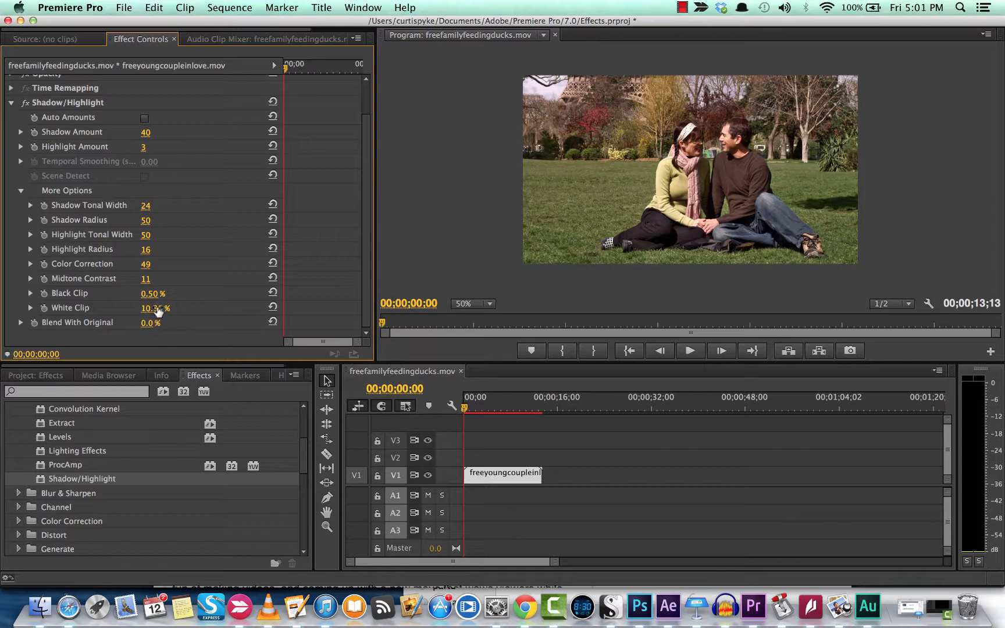
drag(154, 309, 149, 308)
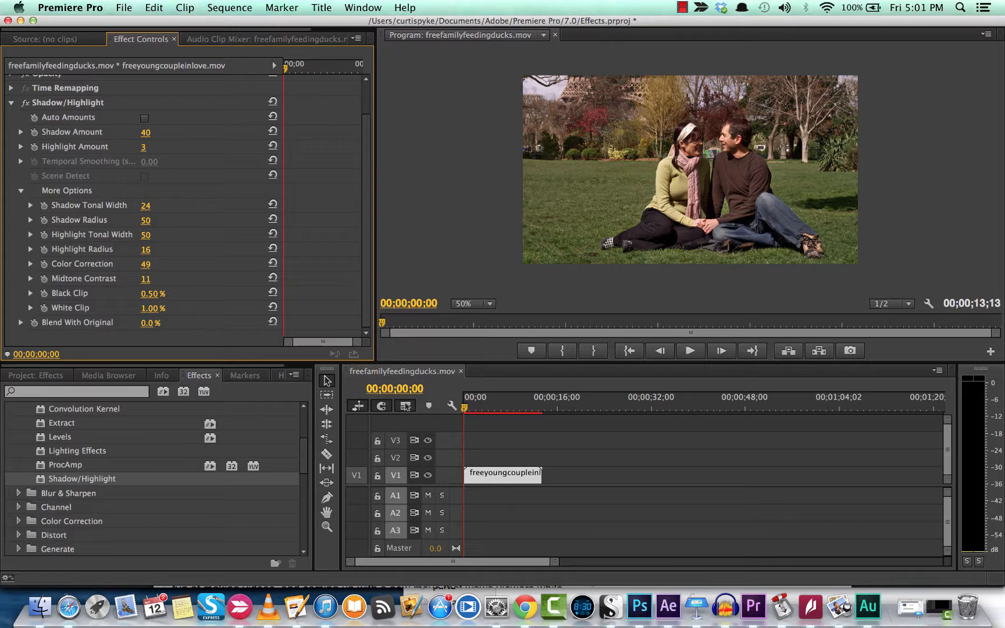
mouse_move(492, 213)
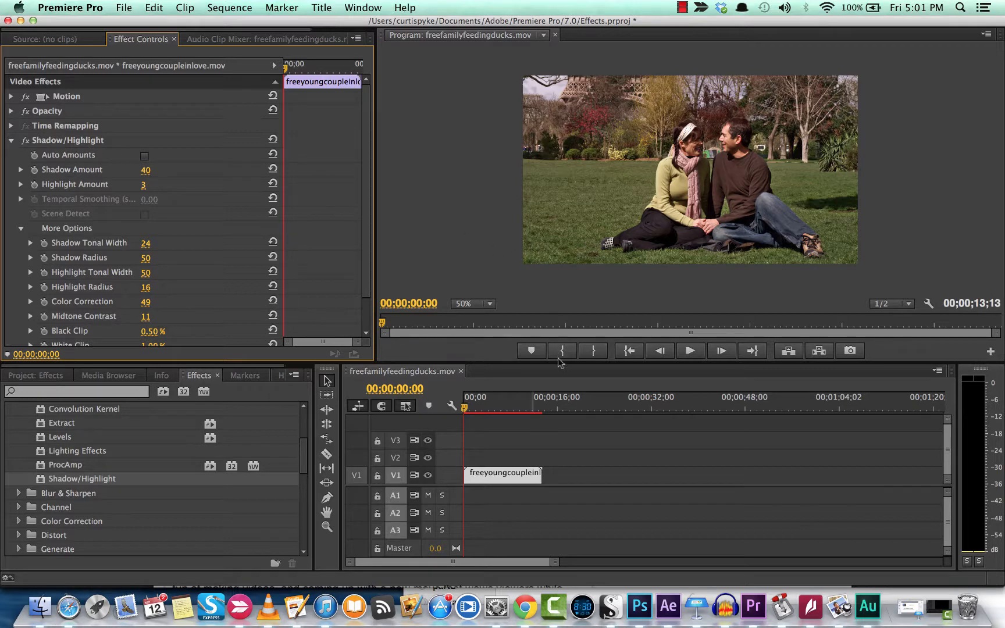
click(541, 409)
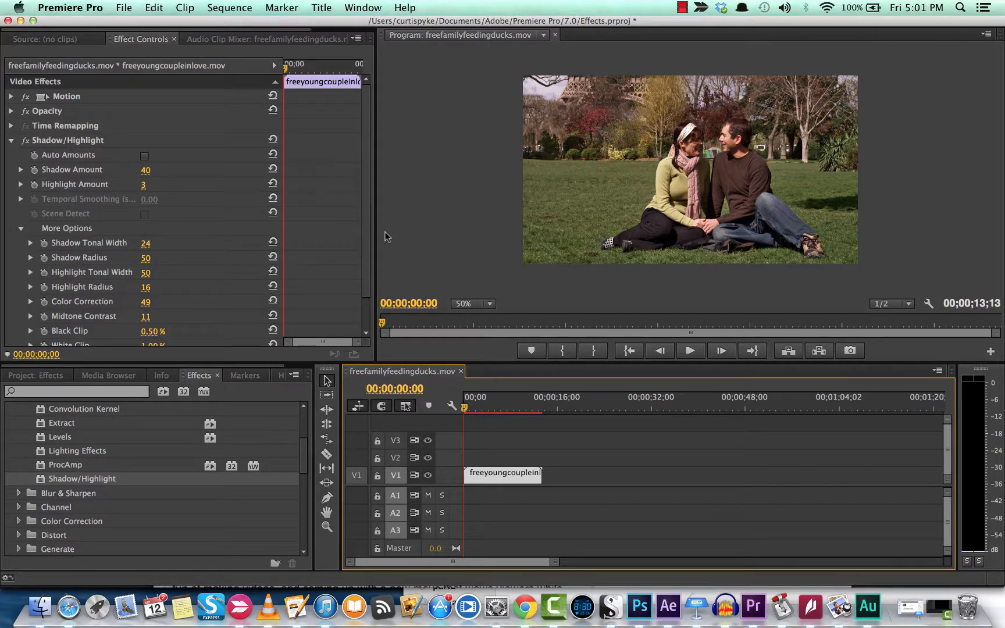
click(682, 6)
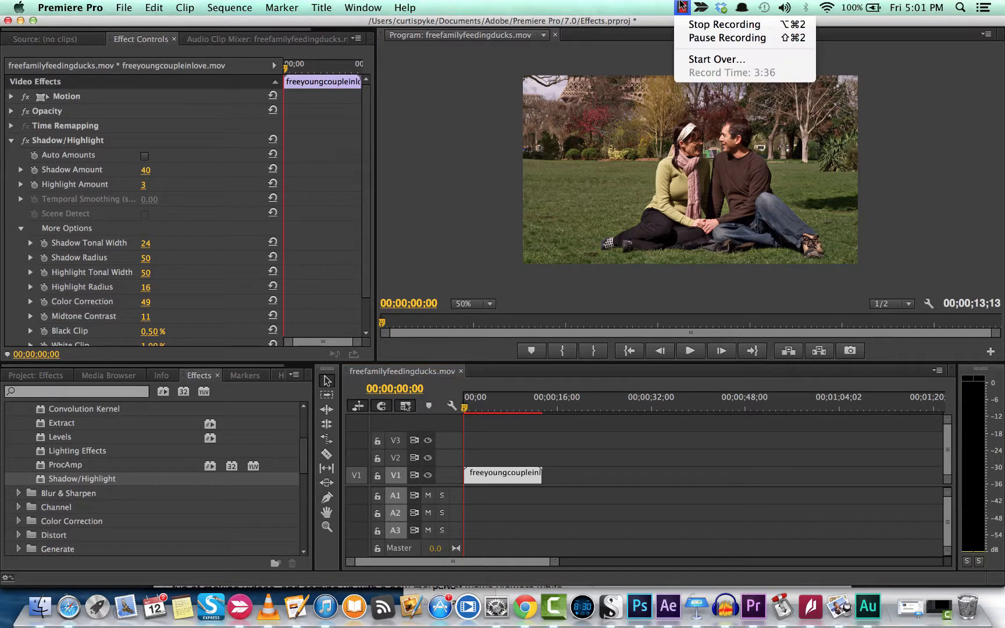
mouse_move(725, 24)
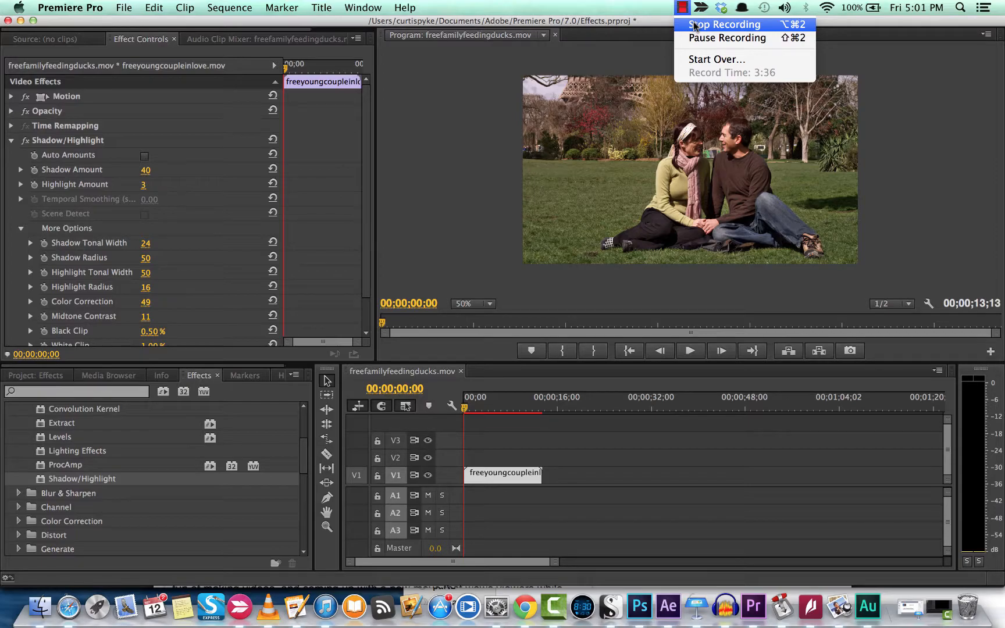